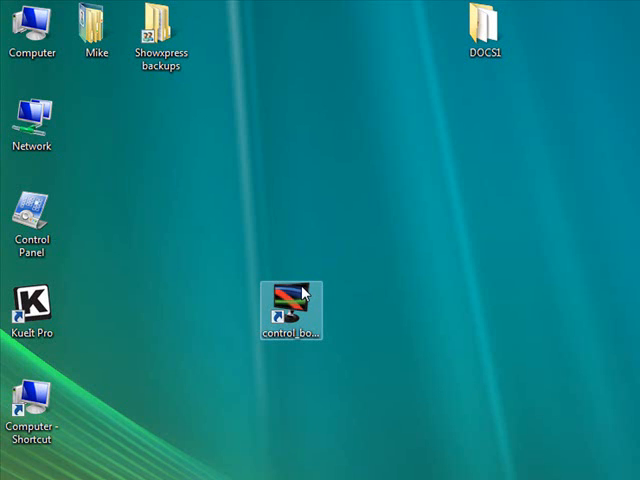
# Launch ShowXpress from the control_board desktop shortcut to reach the module launcher.
pyautogui.doubleClick(290, 300)
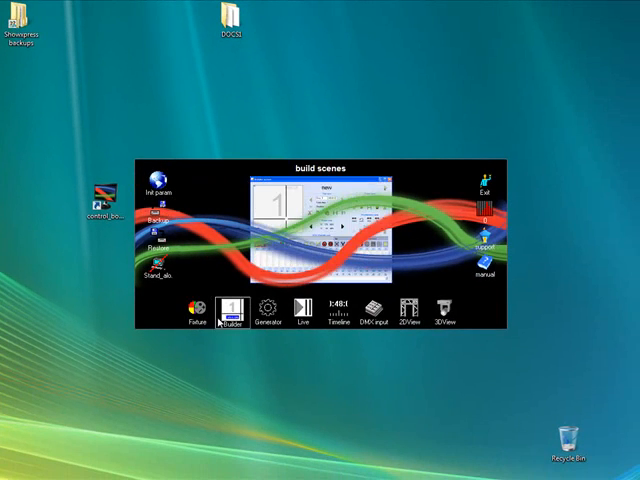
pyautogui.click(224, 313)
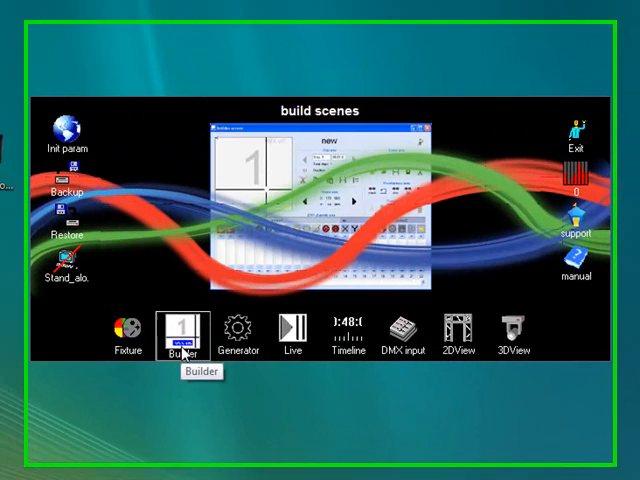
# Open Fixture setup and select the DMX-4 (Relay) personal fixture to show its four dimmer channels.
pyautogui.click(124, 330)
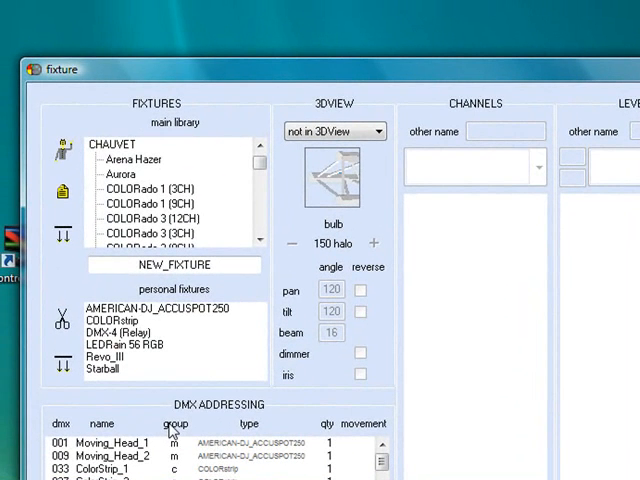
pyautogui.moveTo(110, 172)
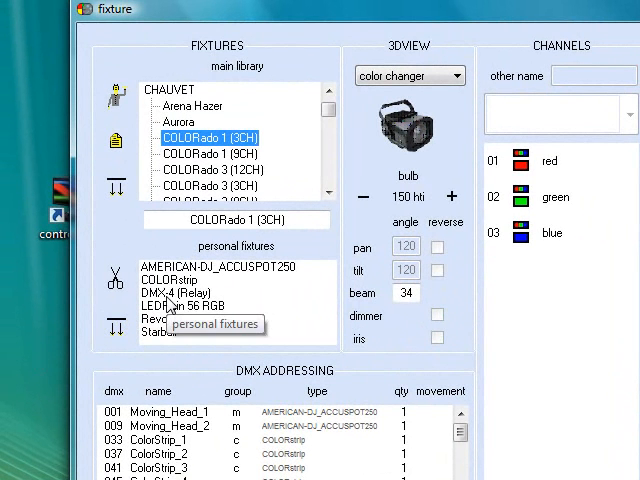
pyautogui.click(160, 292)
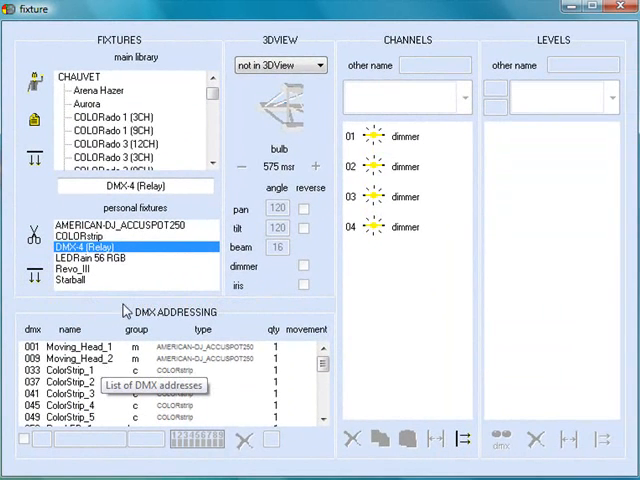
# Select COLORstrip, then Starball, and list the six levels of its dimmer_strobe channel.
pyautogui.click(80, 234)
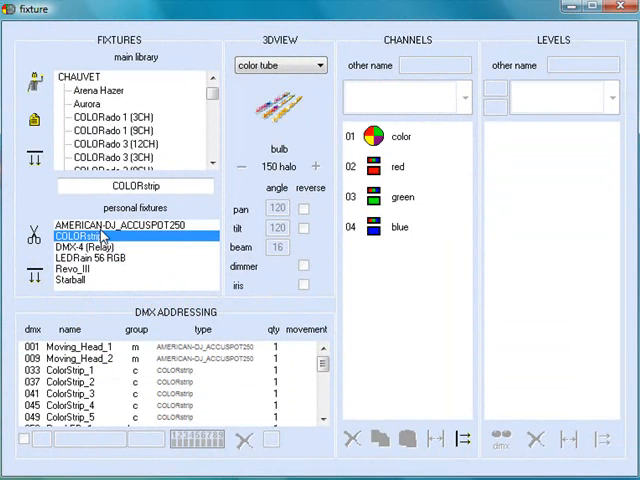
pyautogui.click(71, 289)
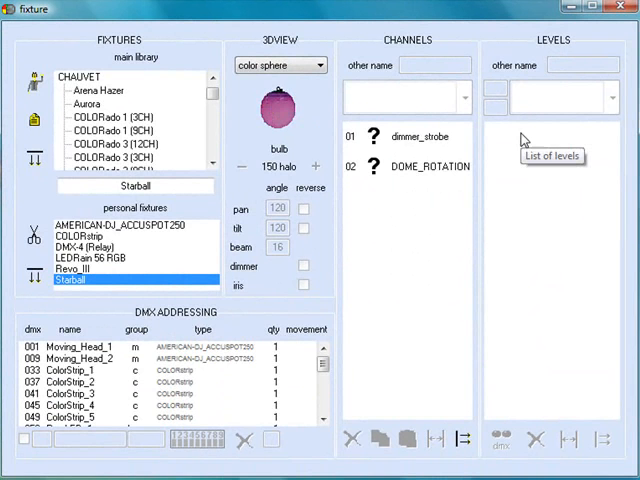
pyautogui.click(420, 136)
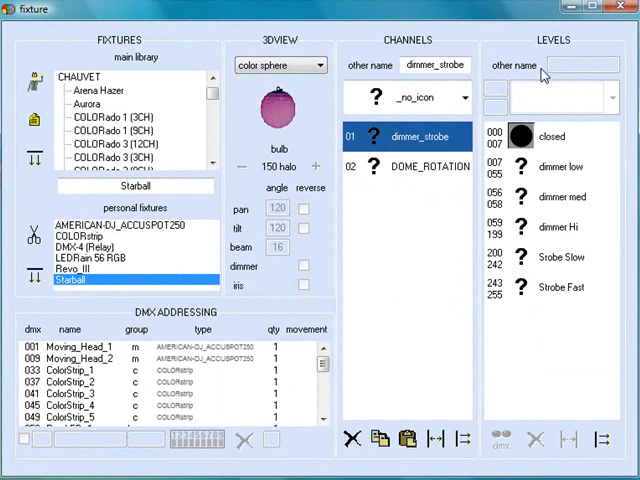
pyautogui.moveTo(545, 152)
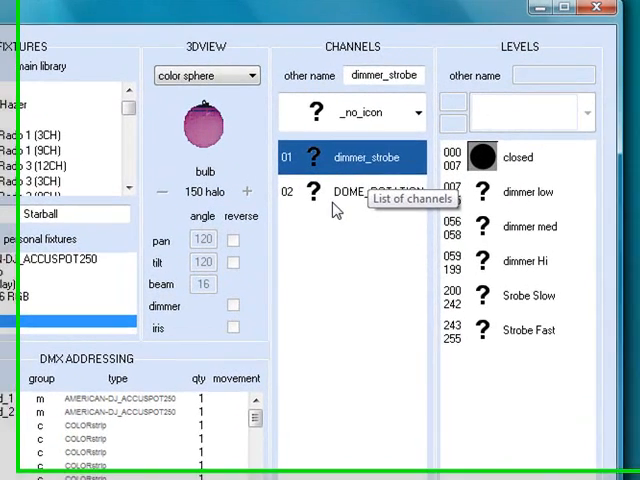
# List the Starball DOME_ROTATION channel levels: no rotation, right rotate, stop, left rotate, stop.
pyautogui.click(360, 195)
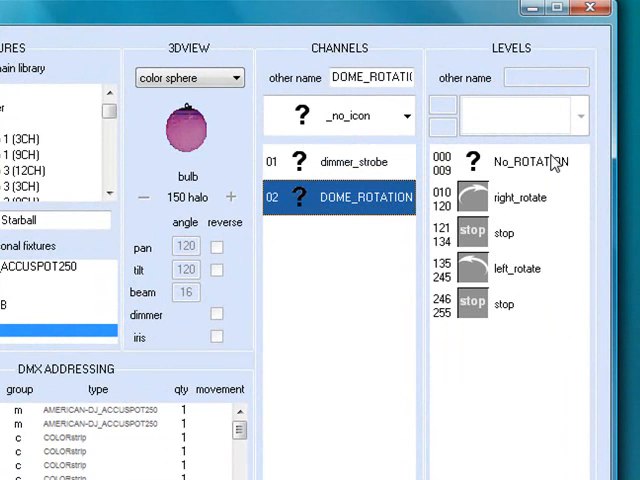
pyautogui.moveTo(515, 178)
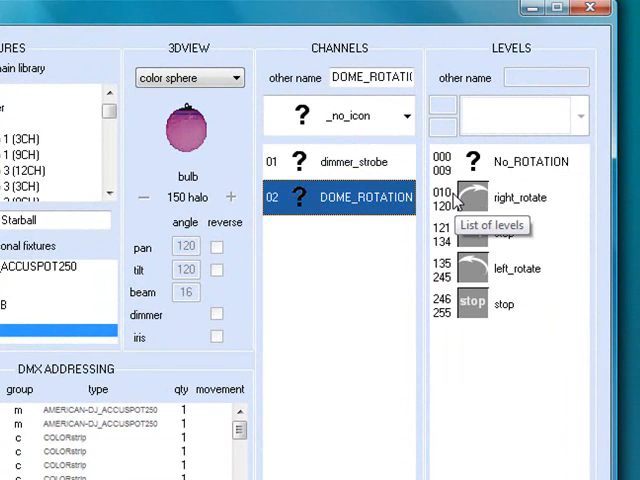
pyautogui.moveTo(507, 208)
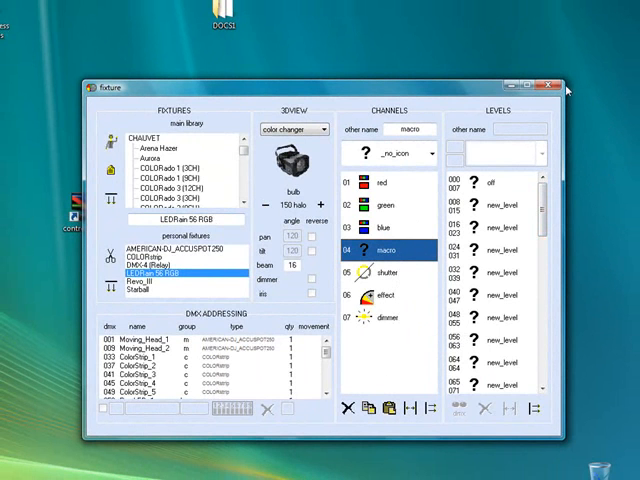
# Close the fixture editor and start the Builder module on a new empty scene.
pyautogui.click(553, 86)
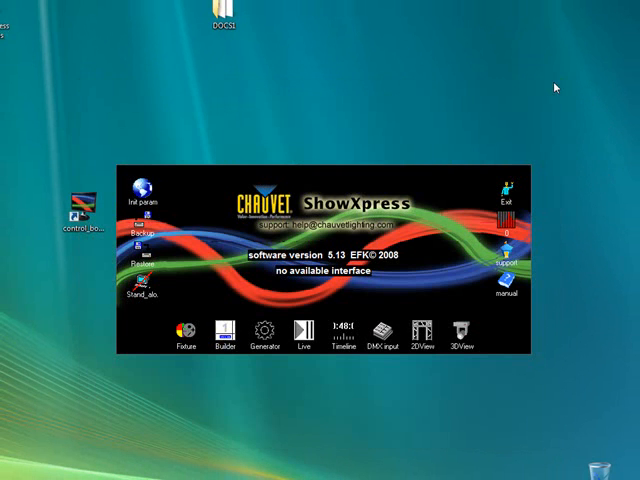
pyautogui.click(224, 335)
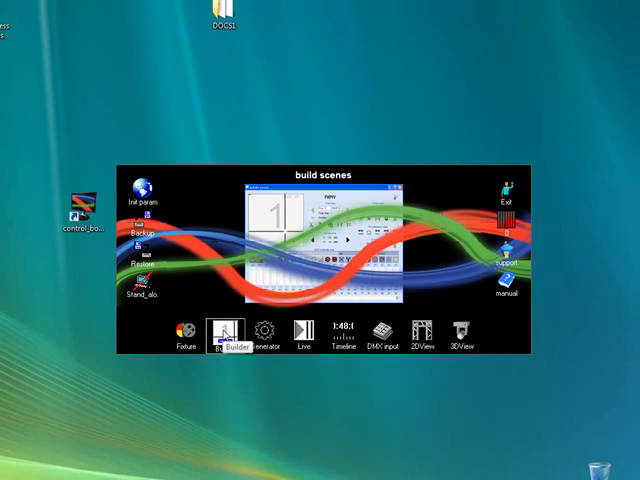
pyautogui.click(228, 330)
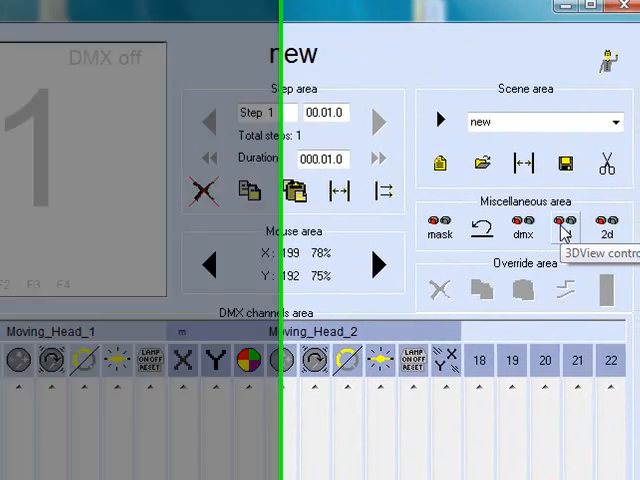
pyautogui.click(562, 224)
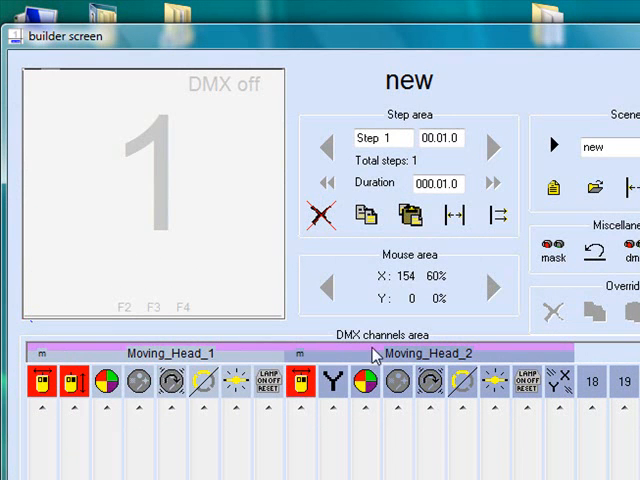
# Select Moving_Head_2 alongside Moving_Head_1 so step 1's X/Y position applies to both.
pyautogui.click(293, 384)
pyautogui.write('mh 1')
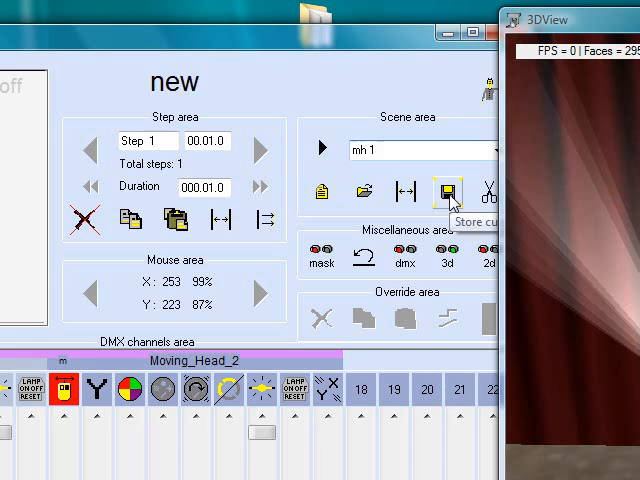
# Store the scene as 'mh 1', colour the moving heads purple and add the next step.
pyautogui.click(445, 190)
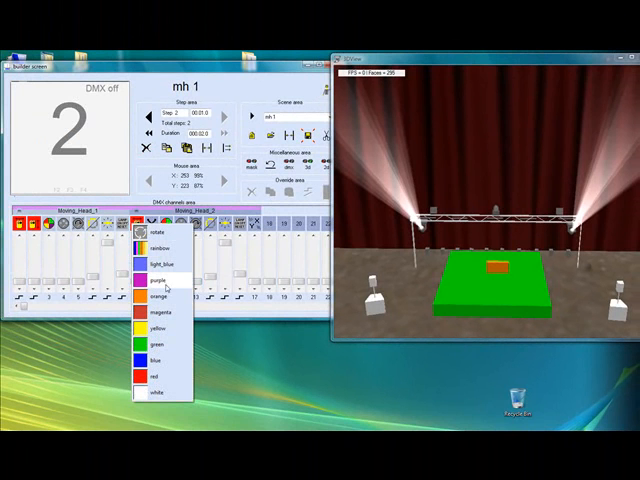
pyautogui.click(158, 302)
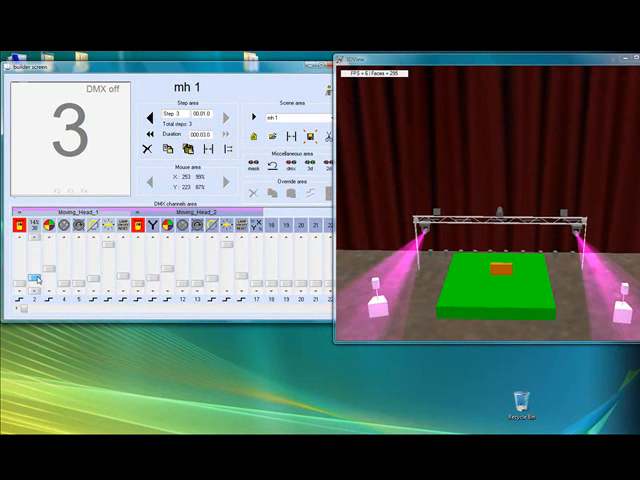
pyautogui.click(17, 236)
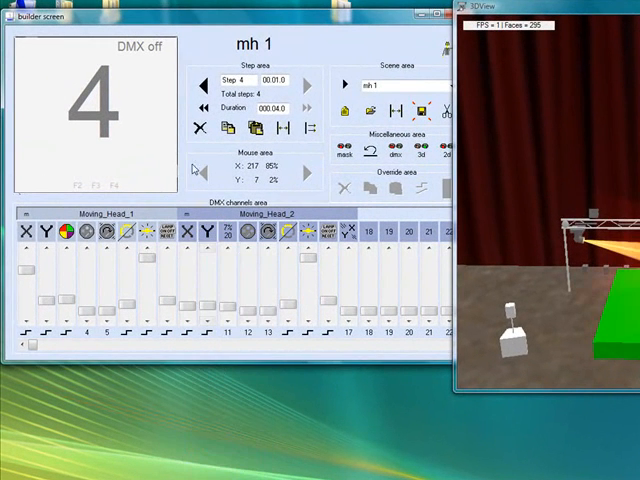
# Complete step 4 with repositioned orange heads and start playing 'mh 1' in the 3D preview.
pyautogui.click(313, 128)
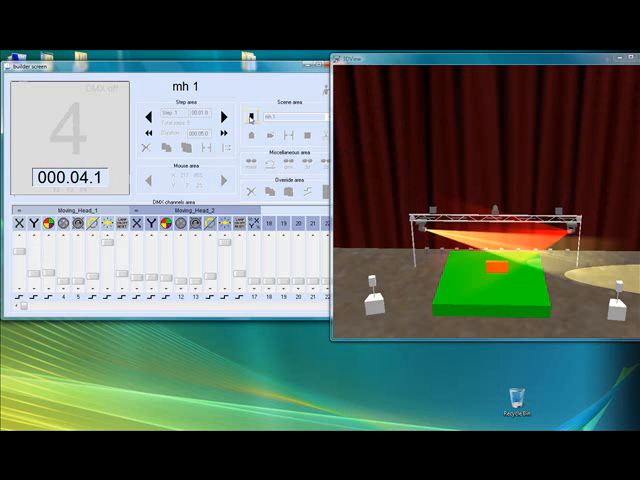
# Stop playback of the five-step 'mh 1' scene, returning the builder to step 1.
pyautogui.click(225, 117)
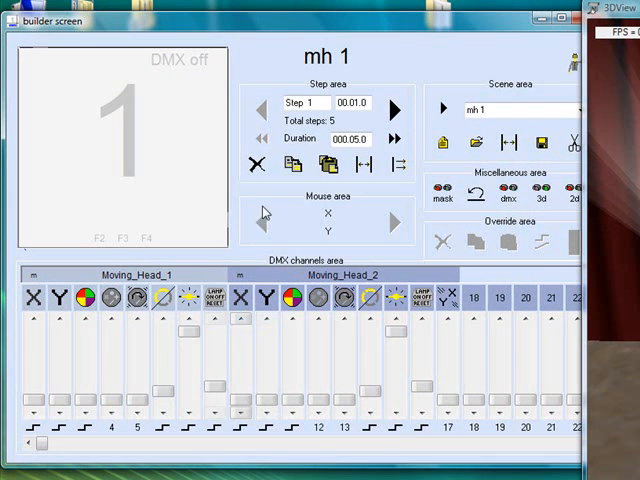
pyautogui.moveTo(395, 110)
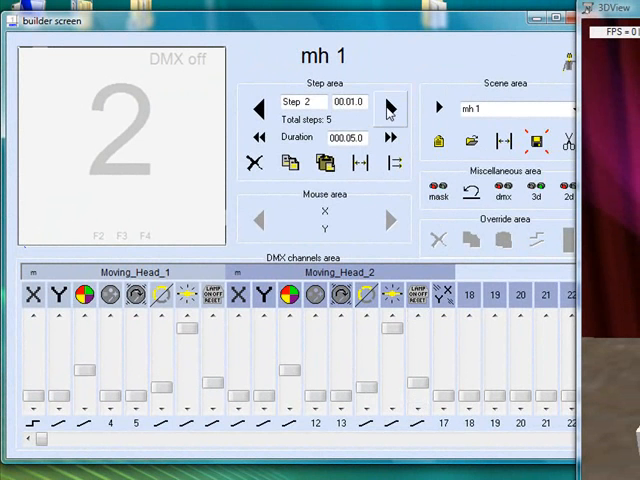
# Set the channel toggles to fade on steps 2, 3 and 4, advancing through to step 5.
pyautogui.click(390, 108)
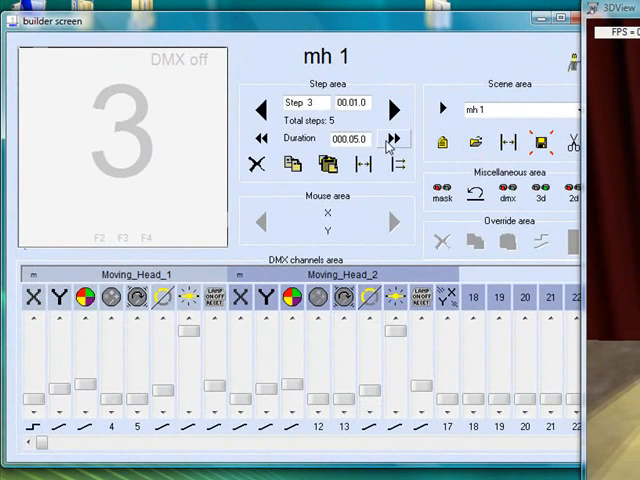
pyautogui.click(394, 108)
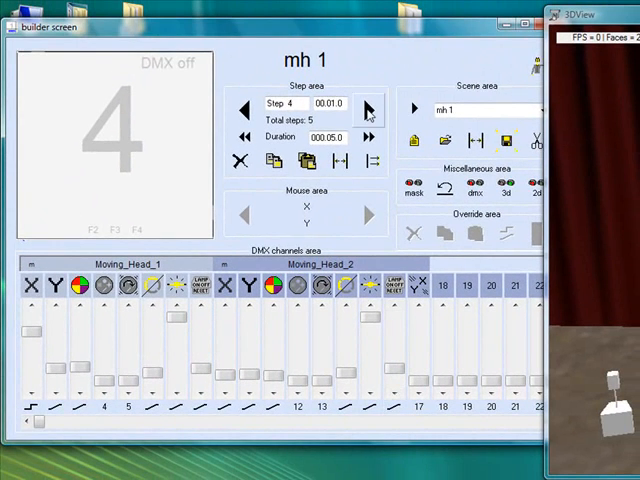
pyautogui.click(369, 108)
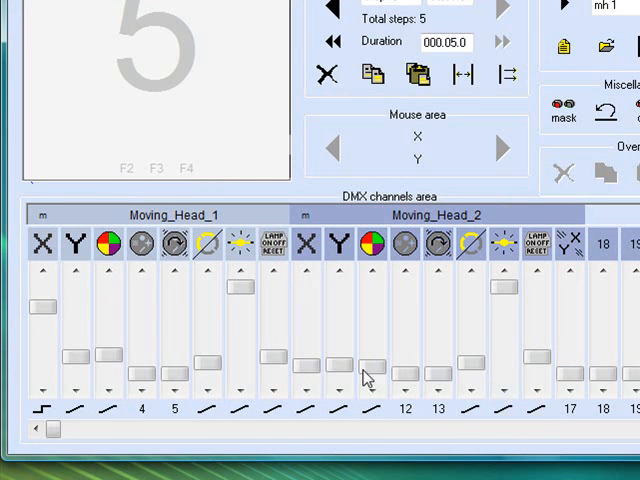
pyautogui.moveTo(108, 244)
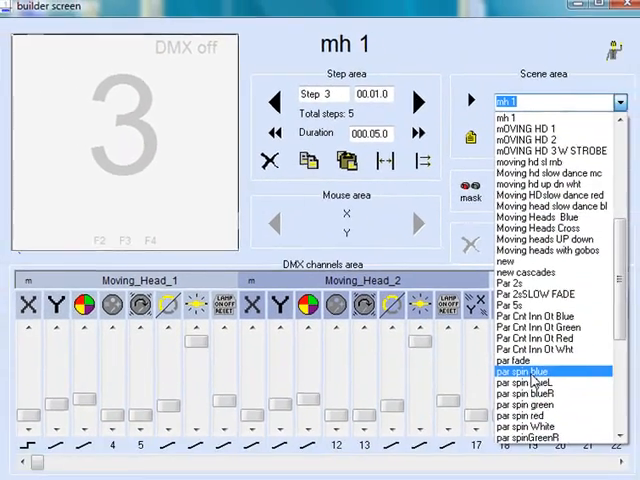
# Load the saved scene 'par spin blue' from the Scene area dropdown into the builder.
pyautogui.click(533, 378)
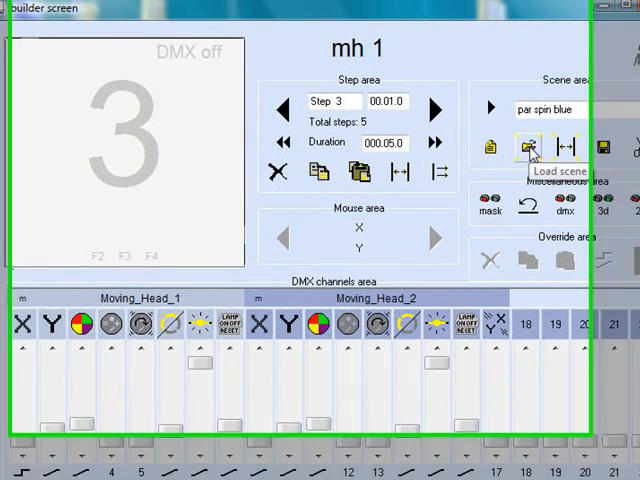
pyautogui.click(528, 143)
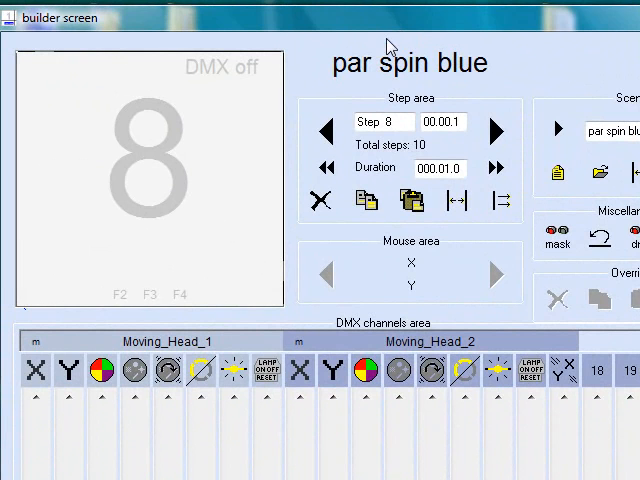
pyautogui.moveTo(390, 42)
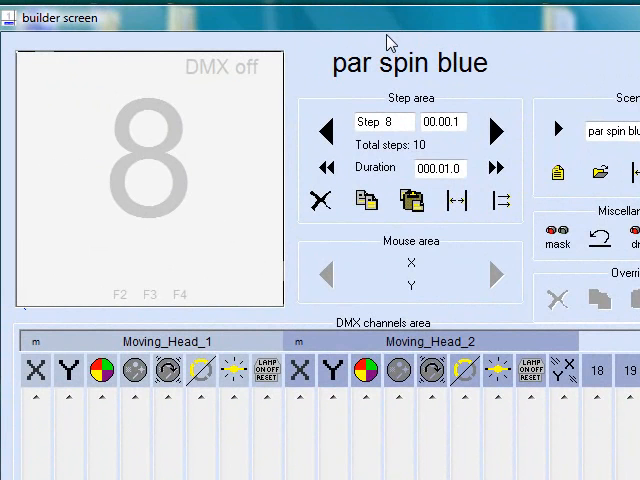